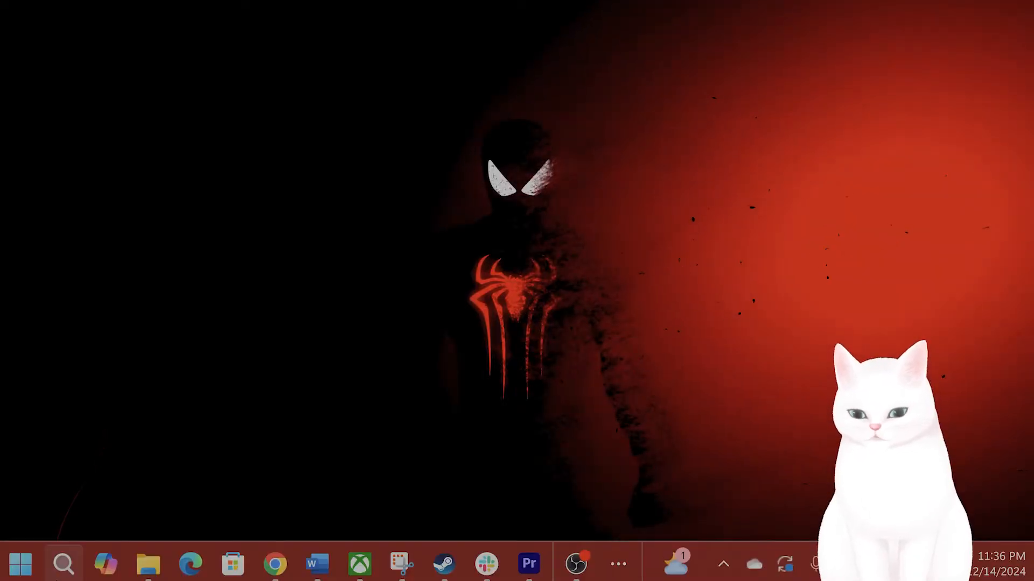
Step: Search the Start menu for 'windo' so Windows Security appears as the best match
click(63, 563)
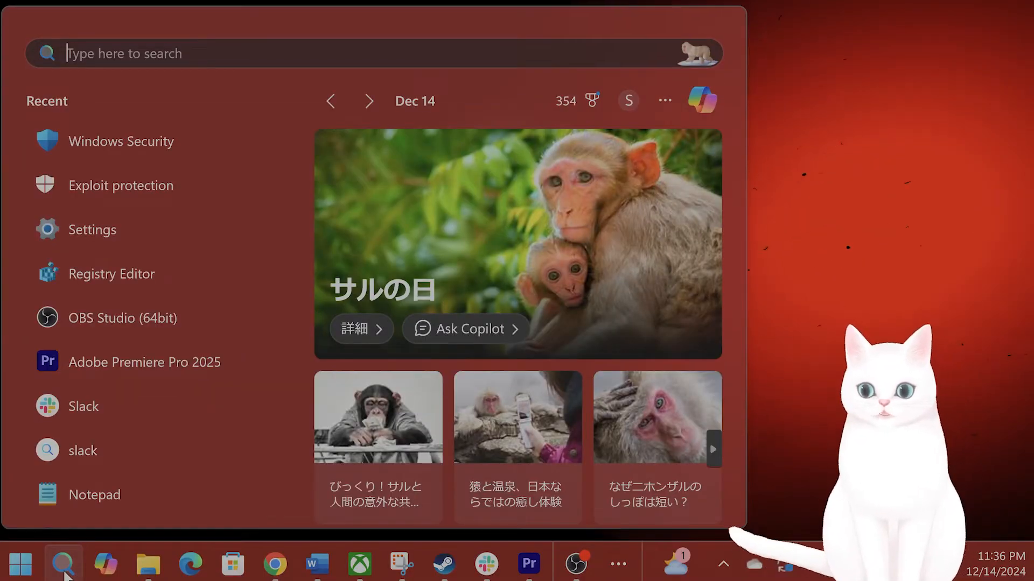
text(windo)
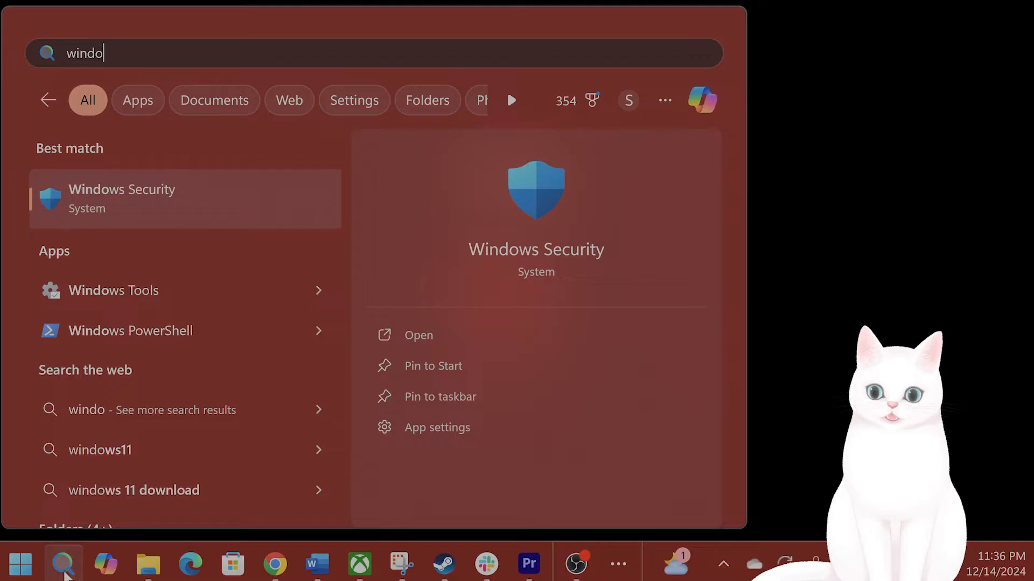
Step: Confirm in Firewall & network protection that the active Public network firewall is on, then close Windows Security
click(418, 335)
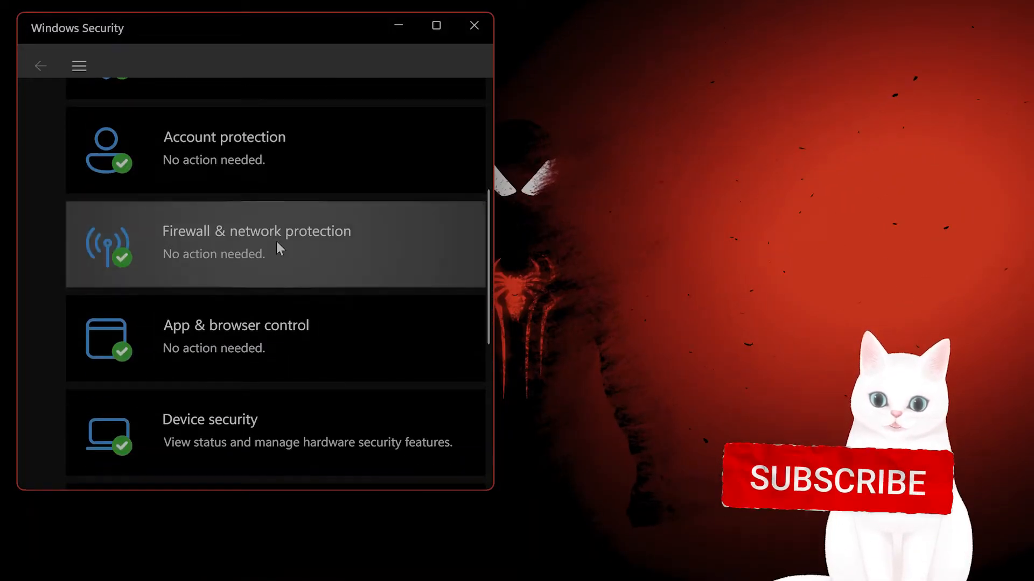
click(256, 242)
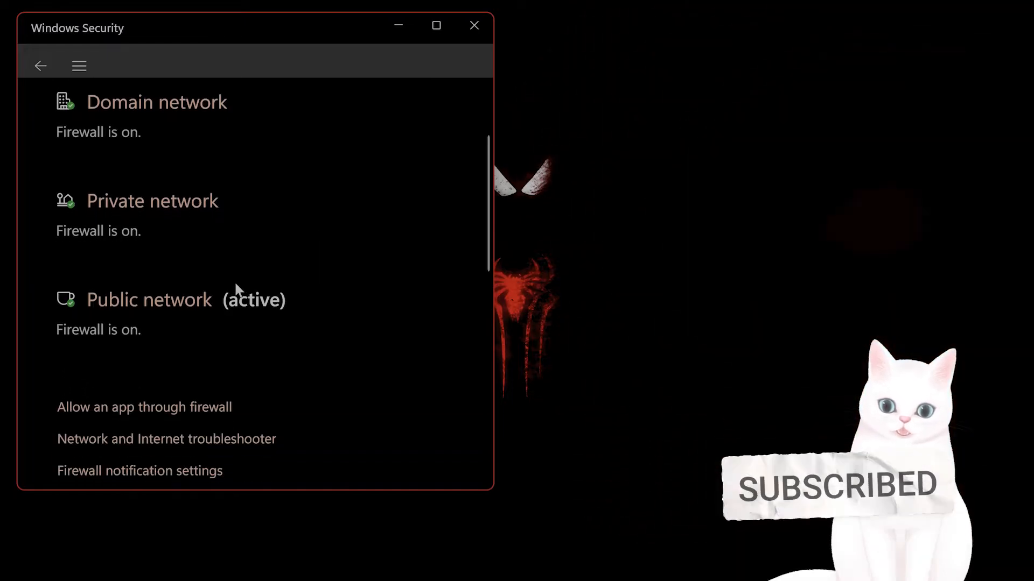
scroll(up, 3)
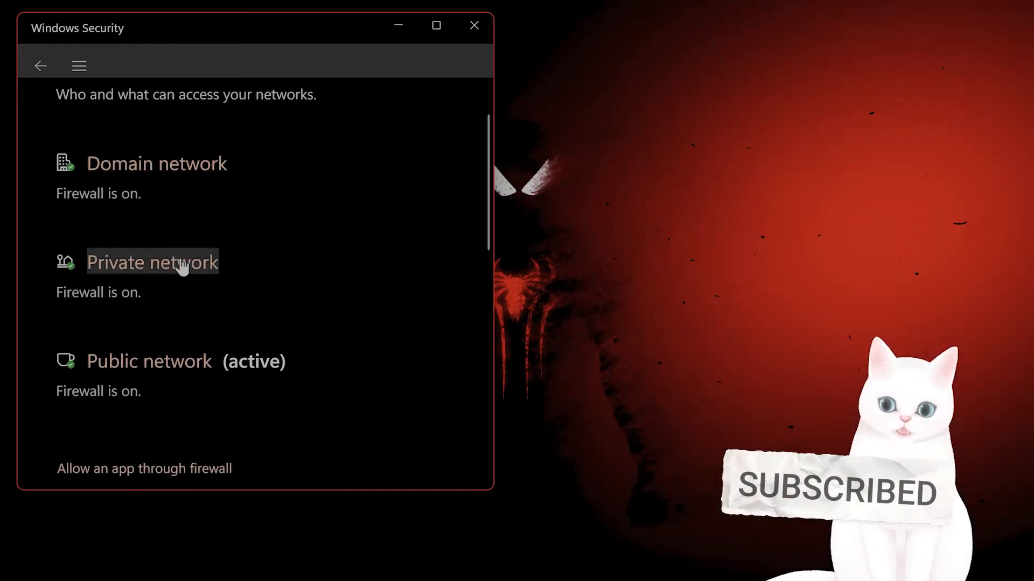
click(149, 362)
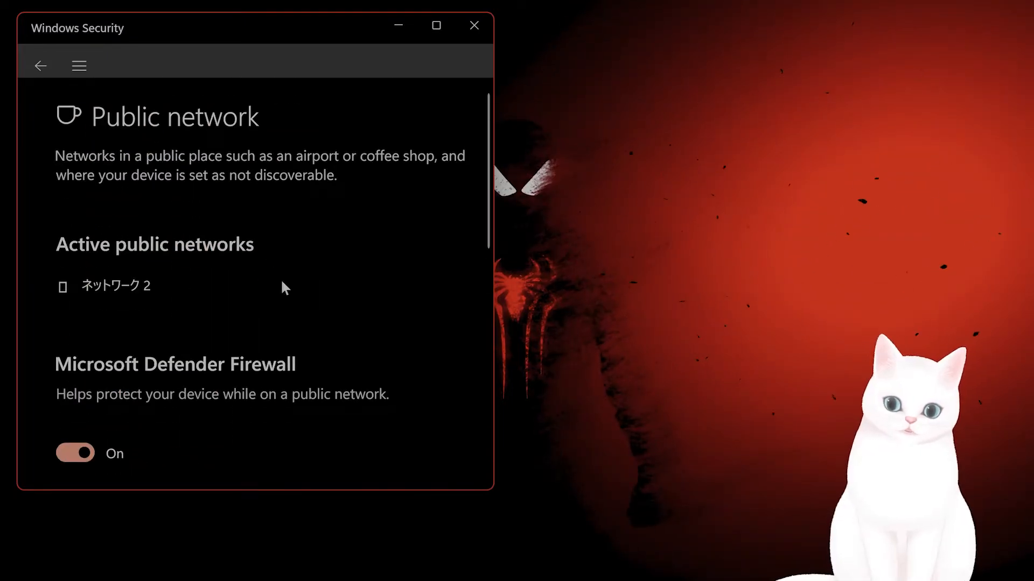
scroll(down, 3)
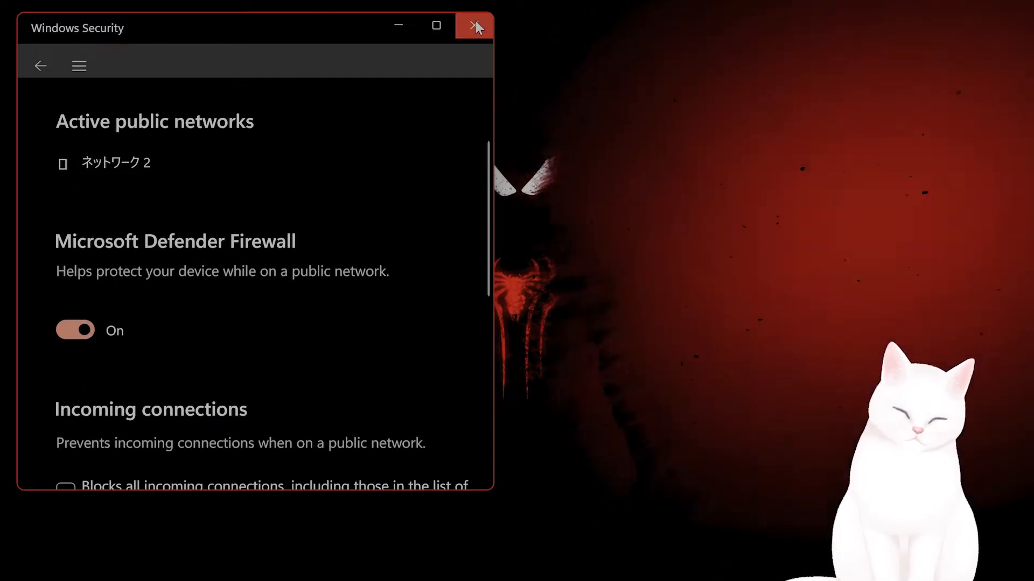
click(474, 26)
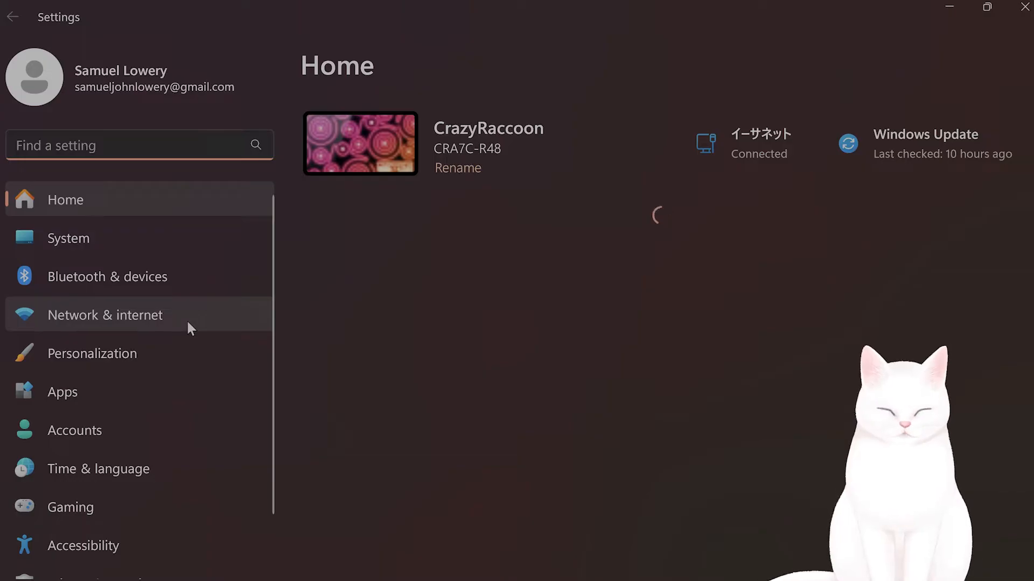
Step: Show the Network & internet page from the Settings sidebar
click(104, 314)
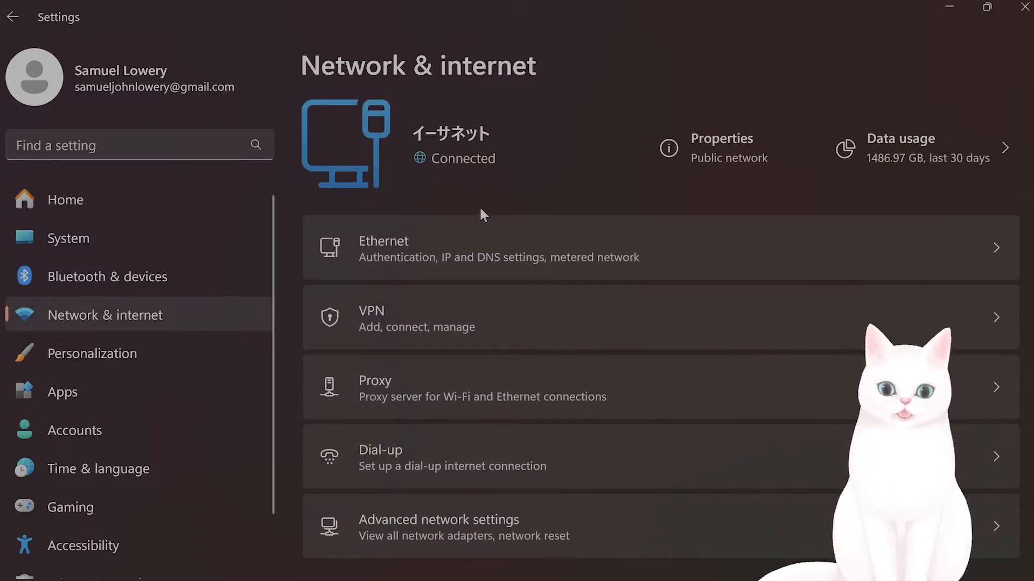
mouse_move(466, 248)
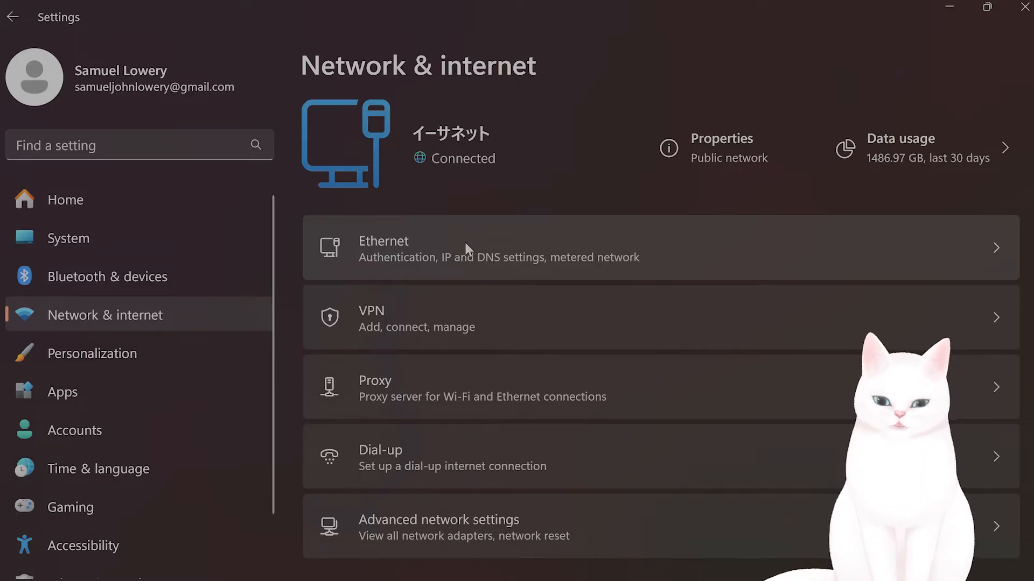
mouse_move(503, 431)
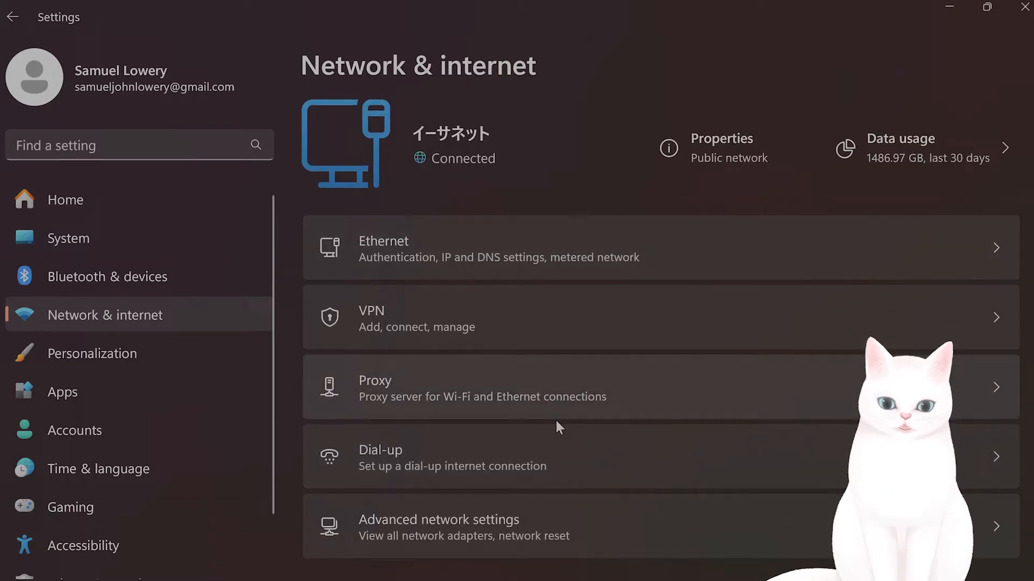
mouse_move(582, 260)
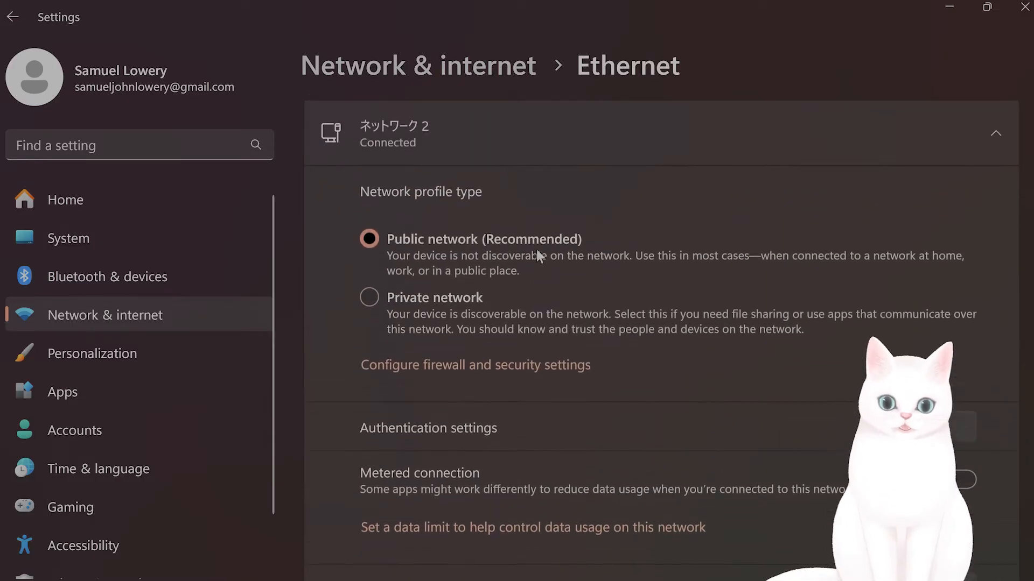
Step: Scroll the Ethernet details down to the IP and DNS server assignment rows showing Automatic (DHCP)
scroll(down, 3)
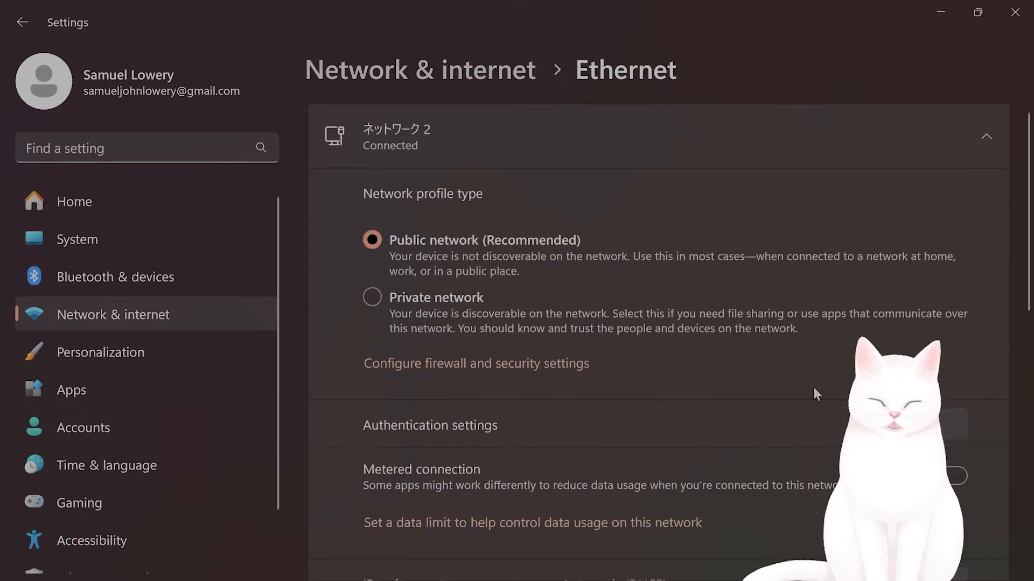
scroll(down, 3)
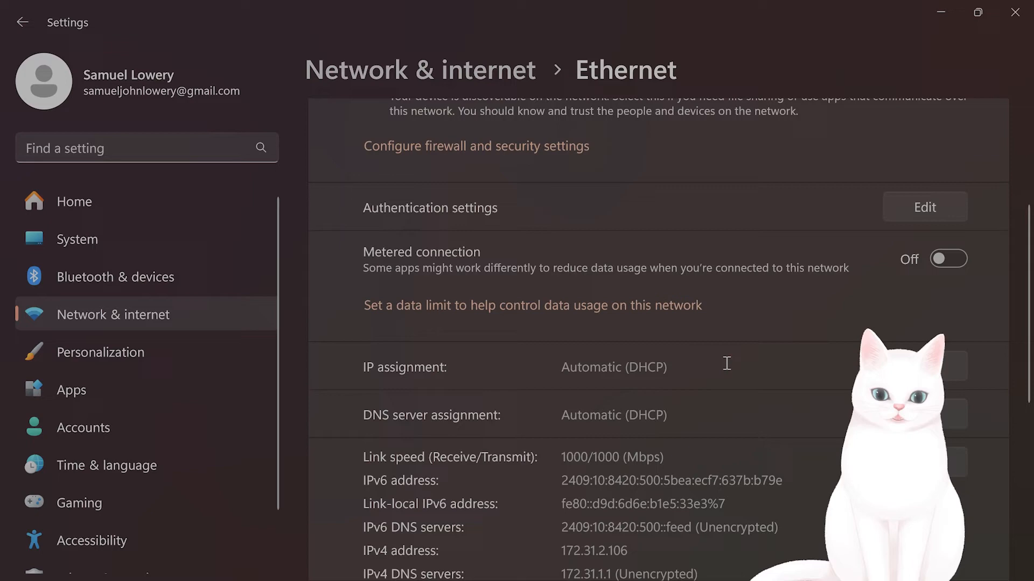
mouse_move(792, 410)
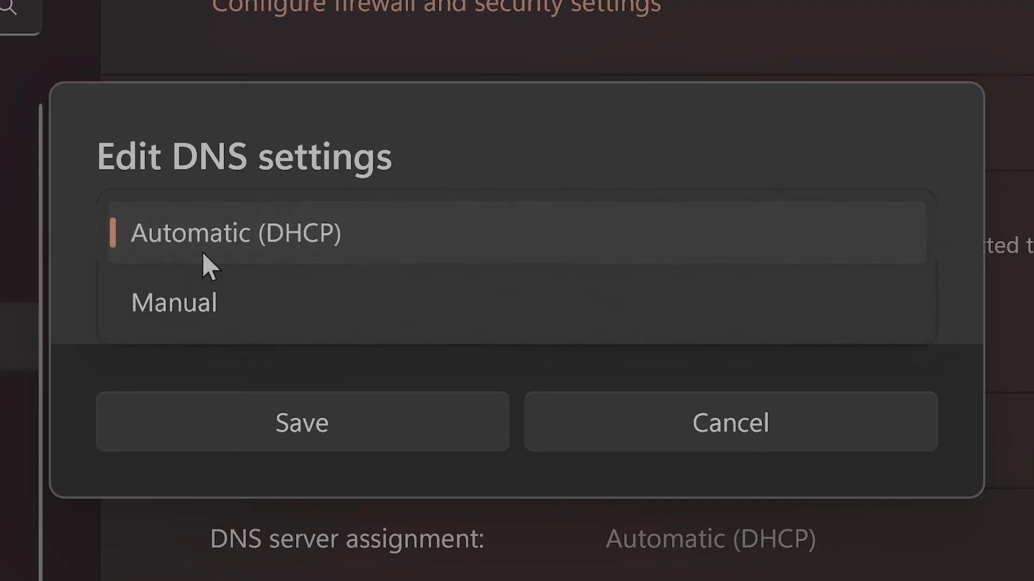
Step: Set DNS assignment to Manual with IPv4 servers 8.8.8.8 and 8.8.4.4 and save
click(175, 303)
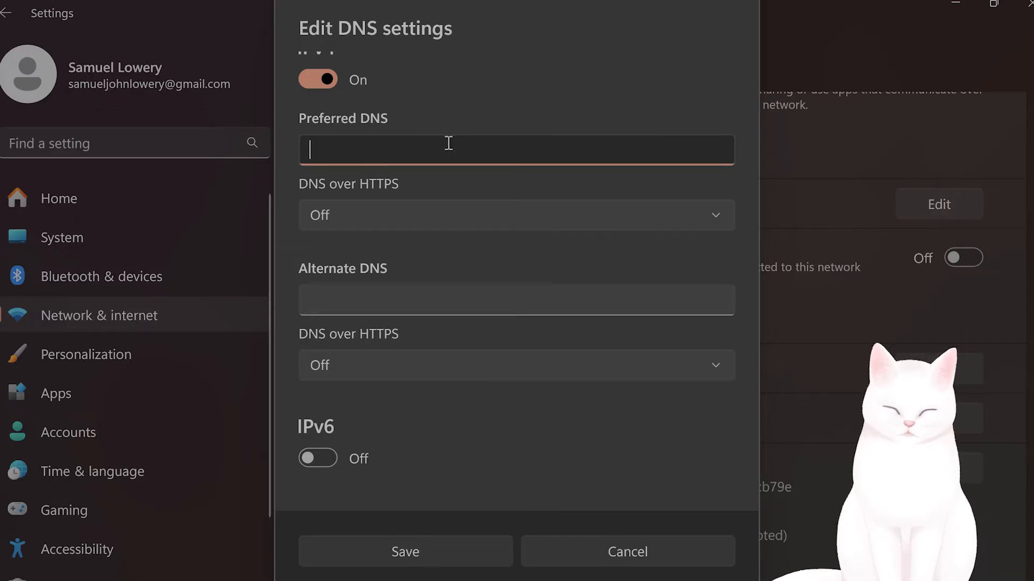
text(8.8)
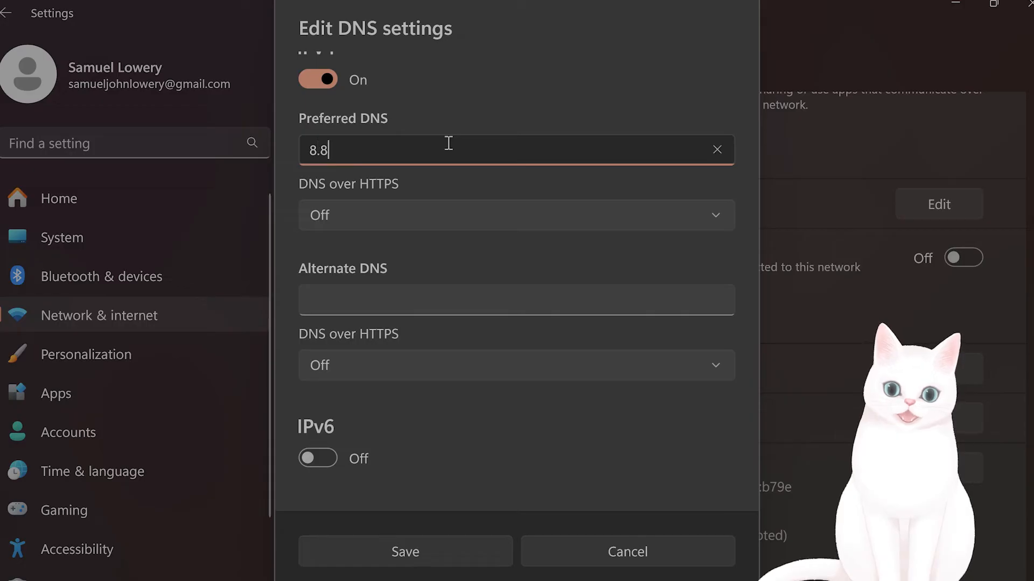
text(.8.8)
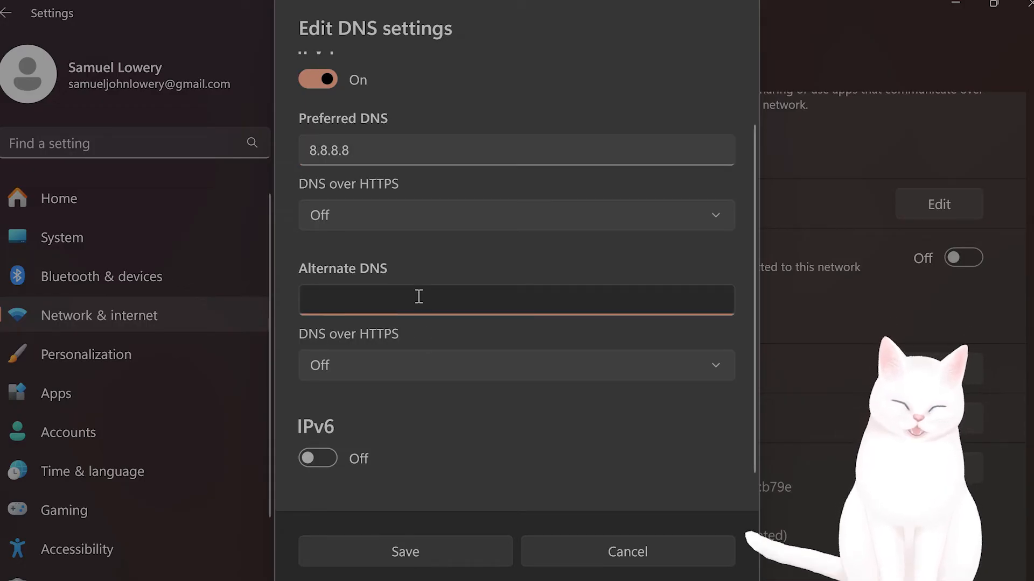
text(8.8.4)
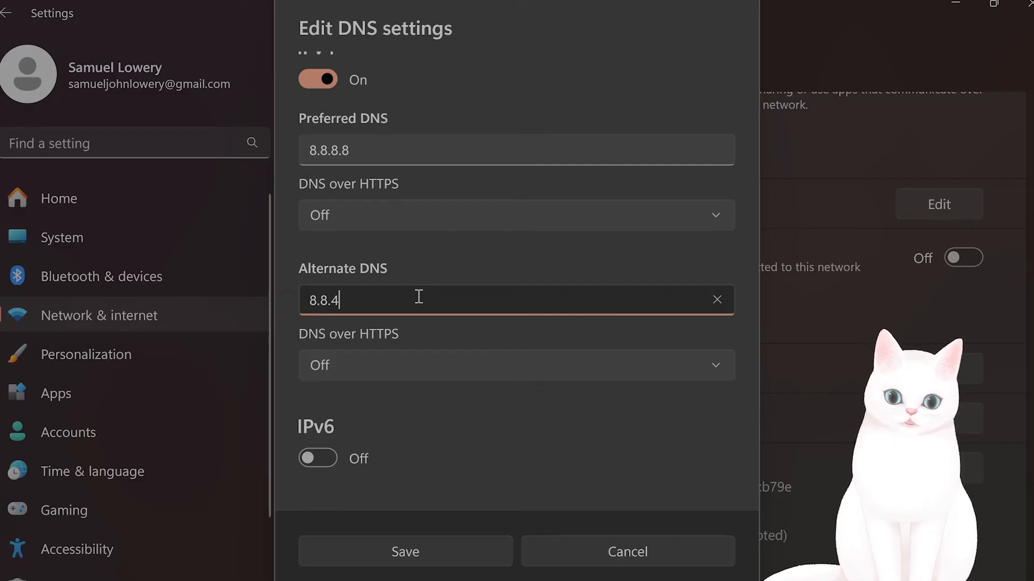
text(.4)
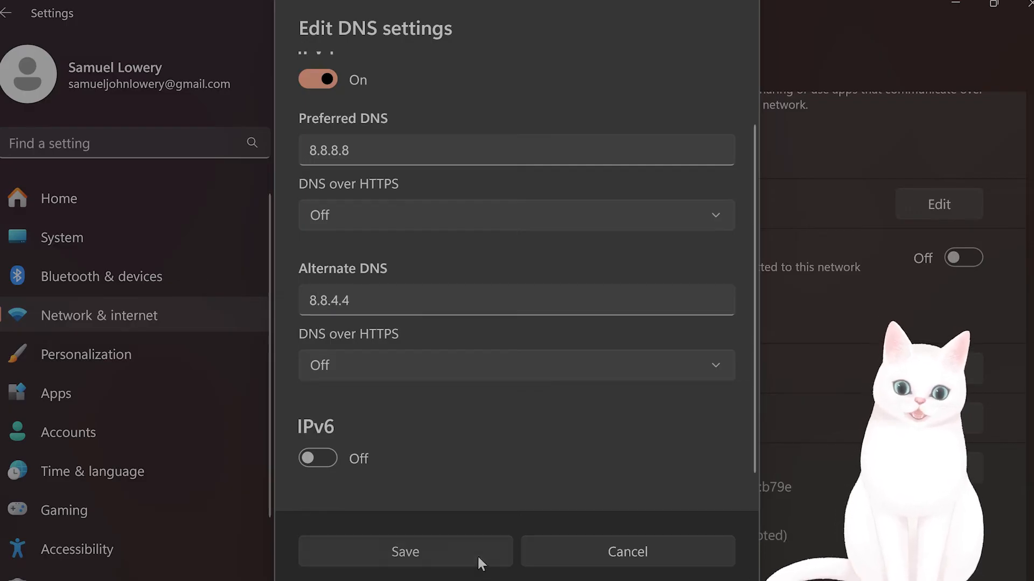
click(404, 551)
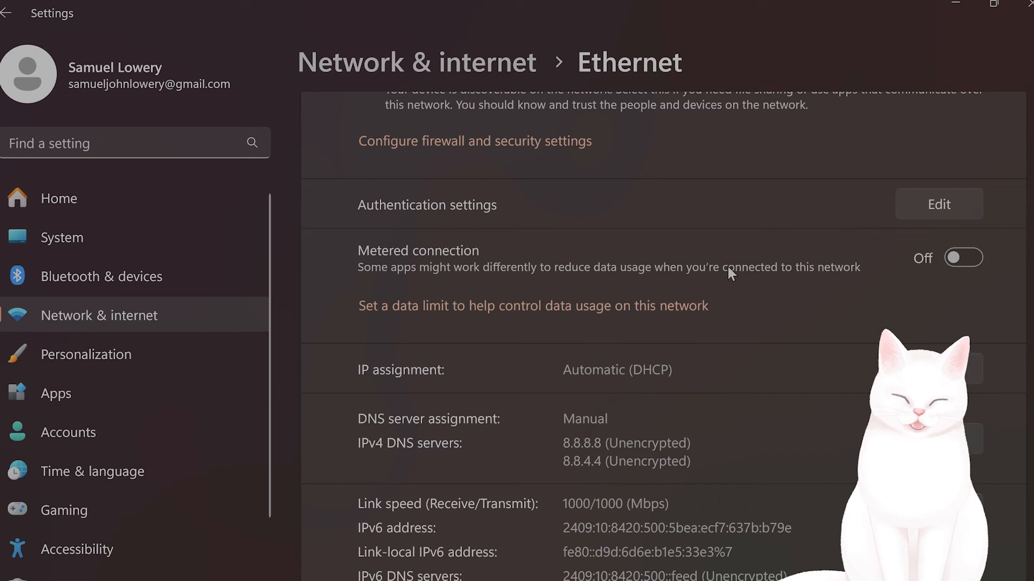
mouse_move(945, 152)
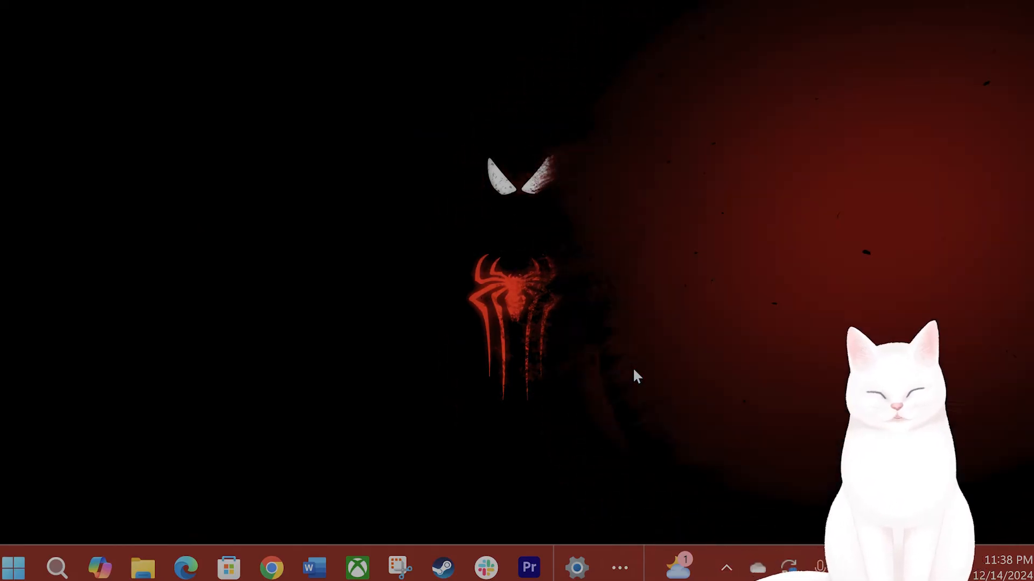
mouse_move(553, 395)
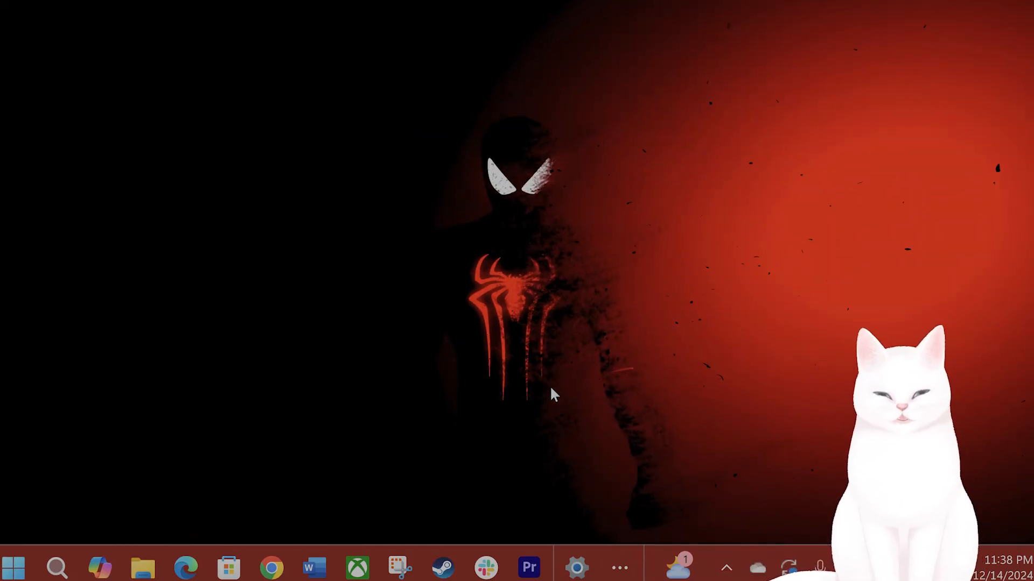